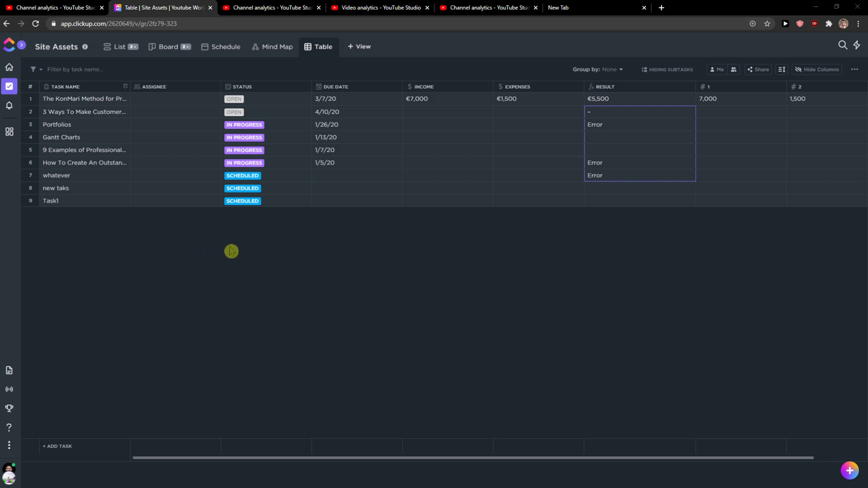
{"action": "mouse_move", "coordinate": [172, 238]}
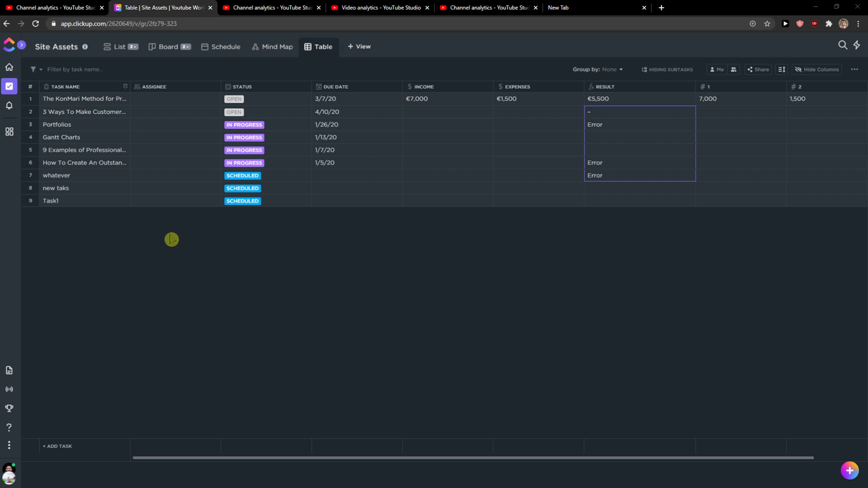
Expand the sidebar showing the workspace's spaces, folders and lists
{"action": "left_click", "coordinate": [22, 45]}
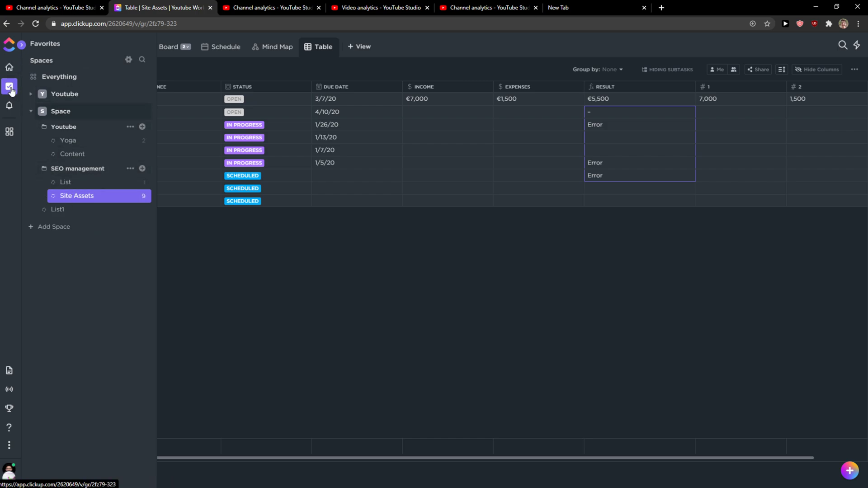
{"action": "mouse_move", "coordinate": [9, 86]}
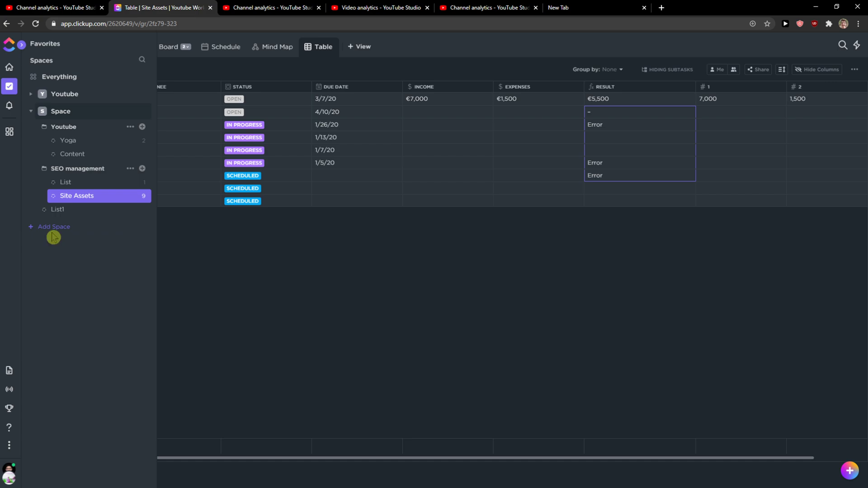
Start a new space from scratch (after glancing at Templates) and name it 'Home work'
{"action": "left_click", "coordinate": [54, 226]}
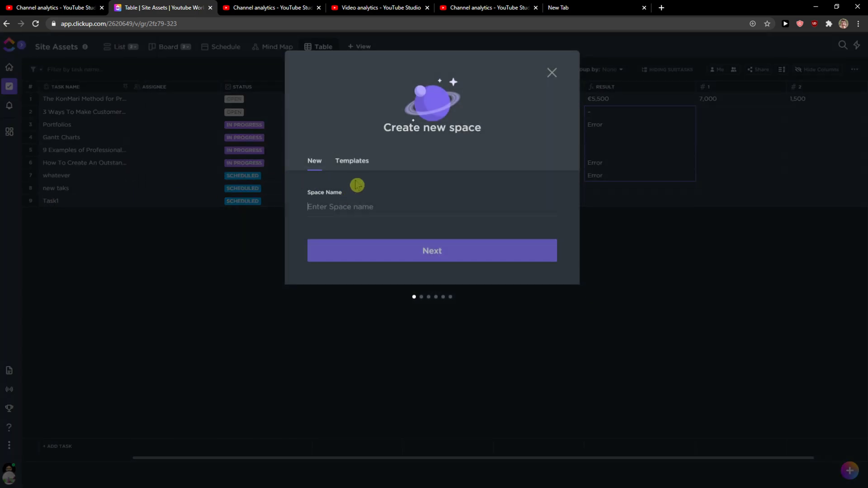
{"action": "left_click", "coordinate": [352, 161]}
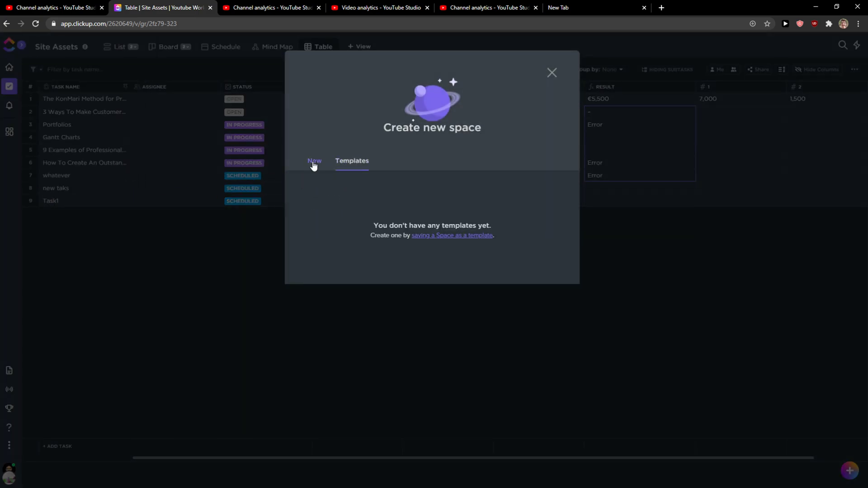
{"action": "left_click", "coordinate": [314, 161]}
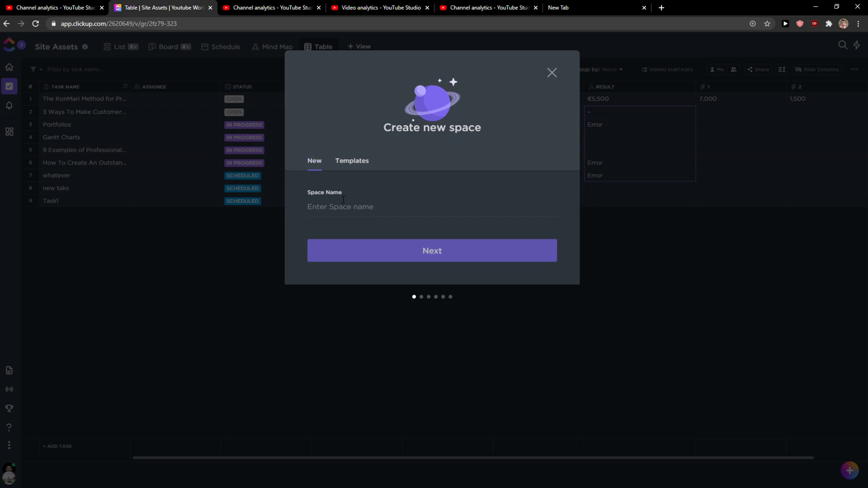
{"action": "type", "text": "H"}
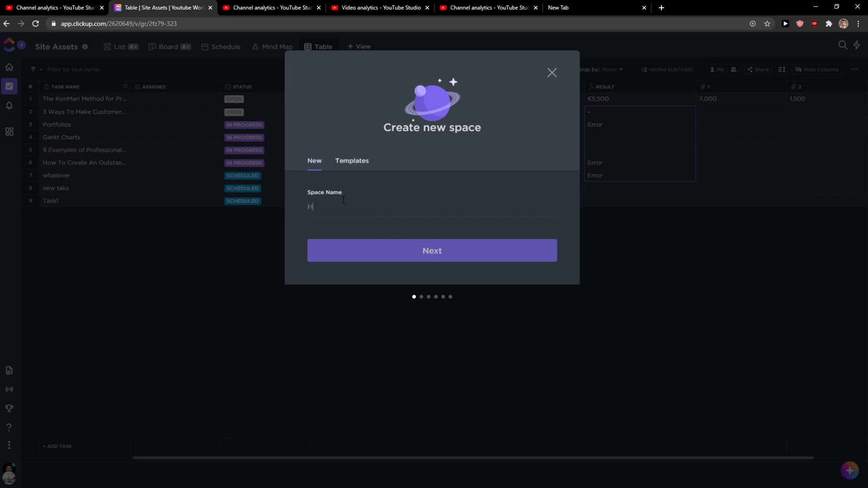
{"action": "type", "text": "ome work"}
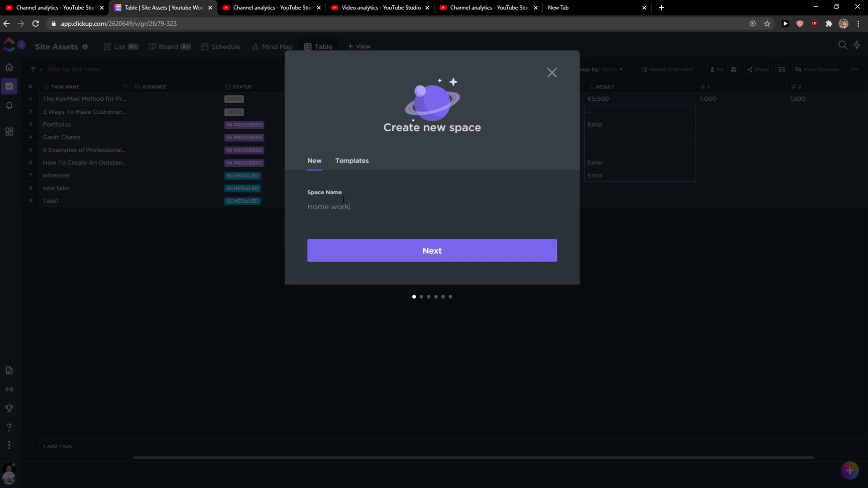
Give the space a red colour with the picture icon avatar and continue
{"action": "left_click", "coordinate": [431, 251]}
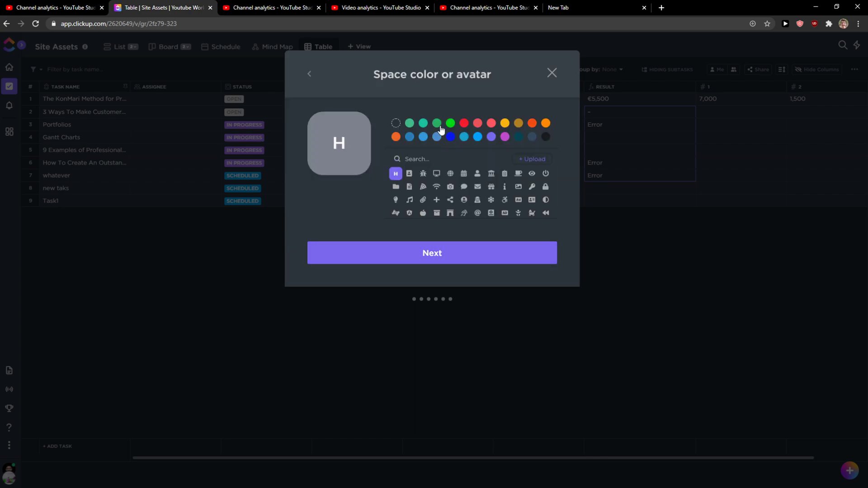
{"action": "left_click", "coordinate": [464, 123]}
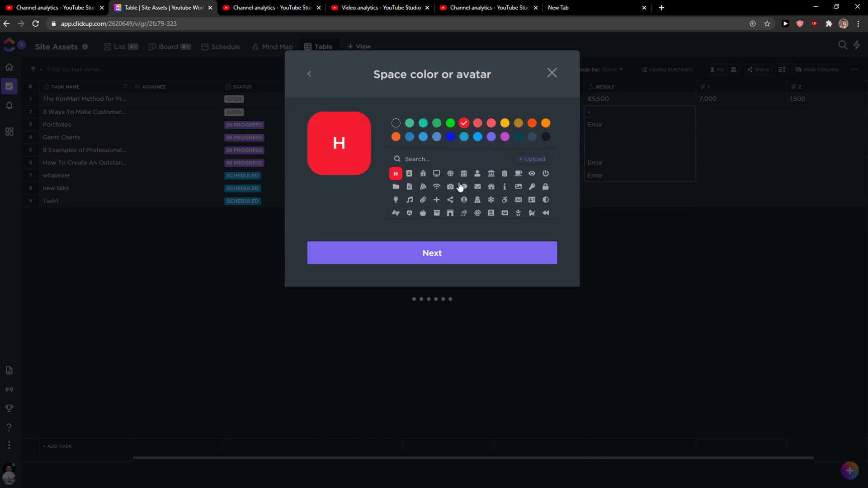
{"action": "left_click", "coordinate": [409, 173]}
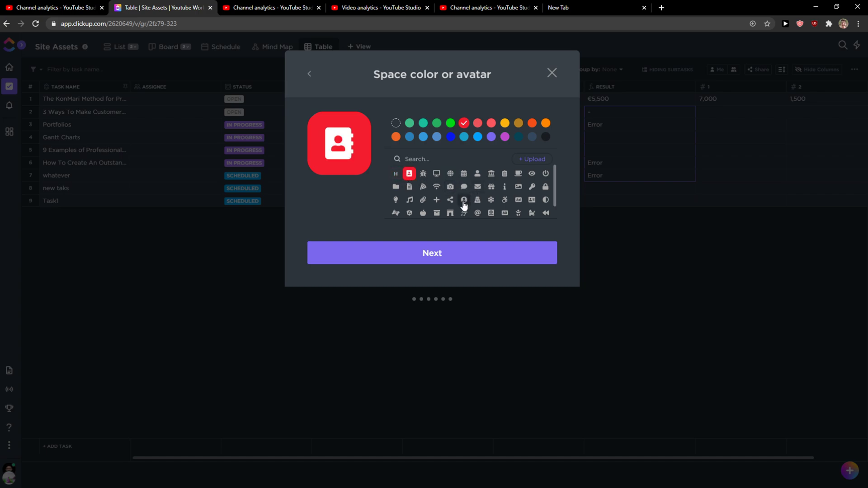
{"action": "left_click", "coordinate": [518, 187]}
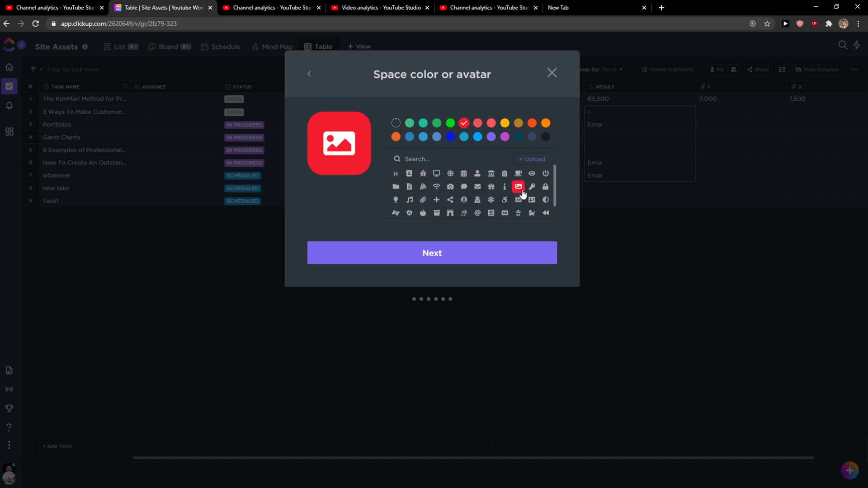
{"action": "left_click", "coordinate": [433, 253]}
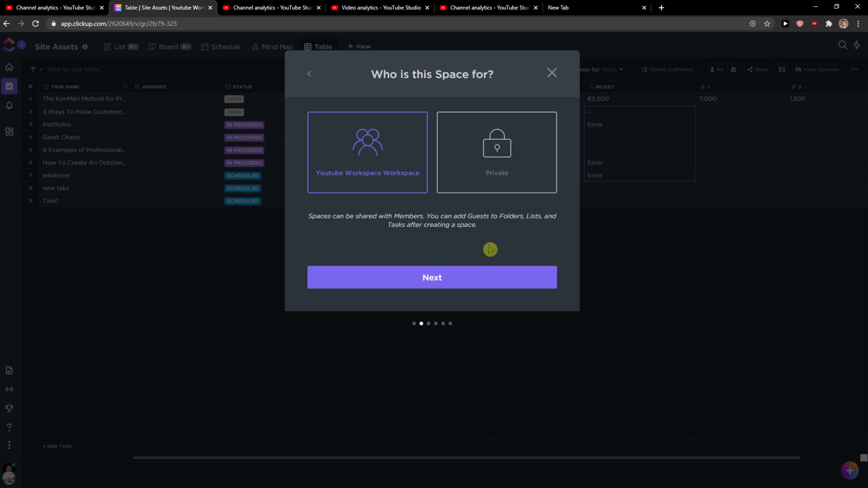
Keep the space shared with the whole Youtube Workspace rather than Private and continue
{"action": "left_click", "coordinate": [496, 152]}
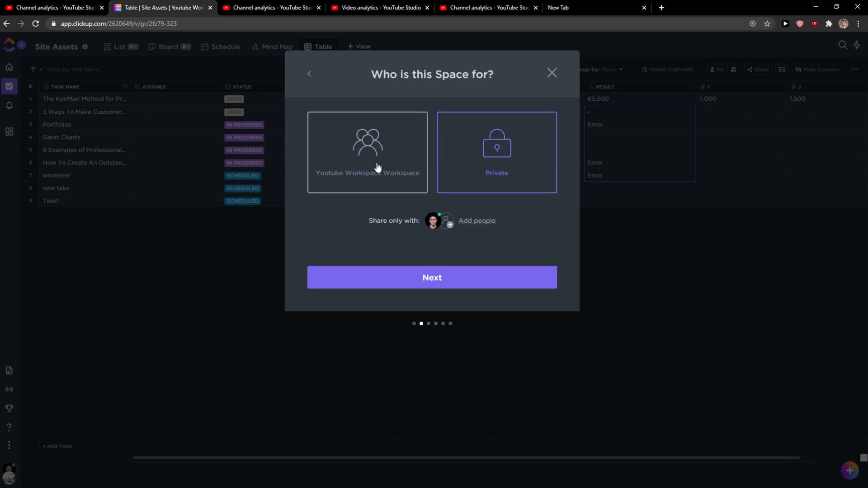
{"action": "left_click", "coordinate": [367, 152]}
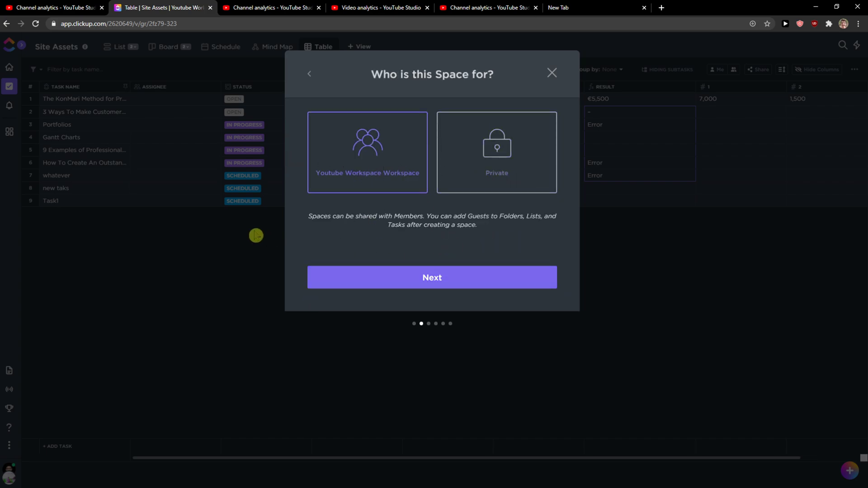
{"action": "mouse_move", "coordinate": [364, 280]}
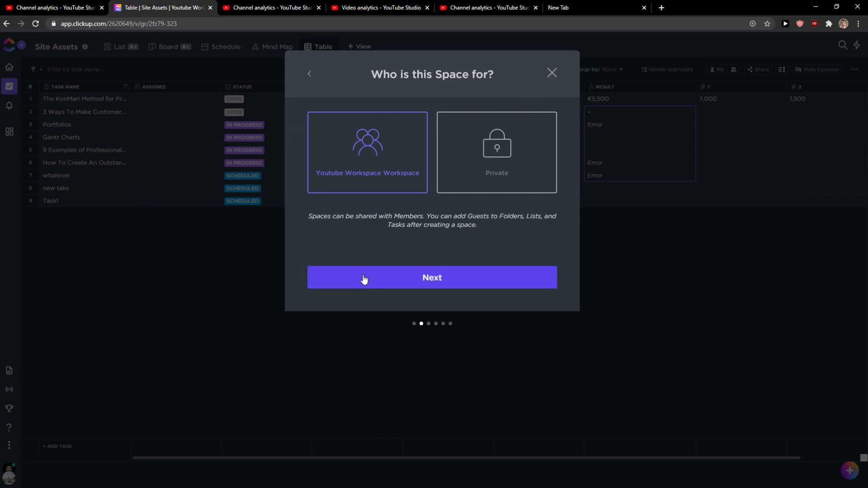
{"action": "left_click", "coordinate": [431, 278]}
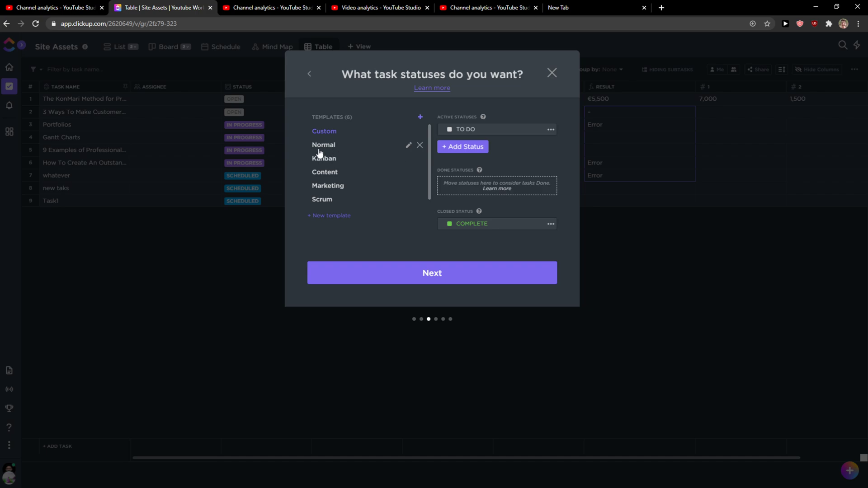
{"action": "left_click", "coordinate": [324, 158]}
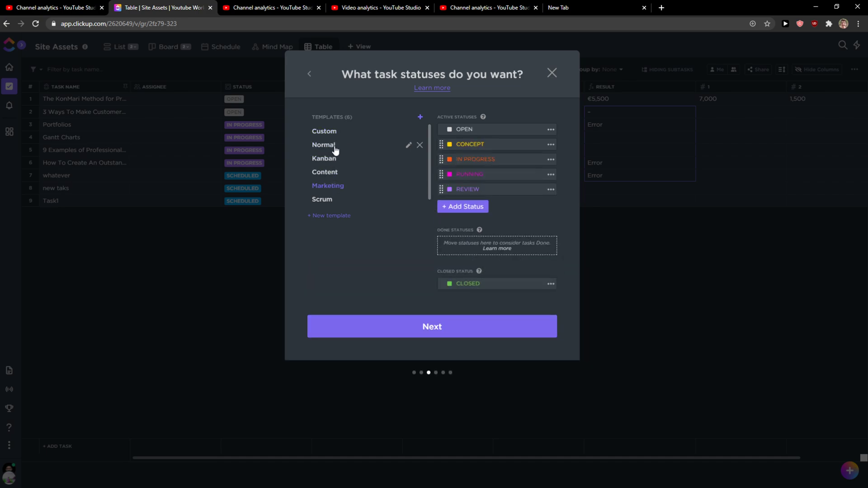
{"action": "mouse_move", "coordinate": [324, 203]}
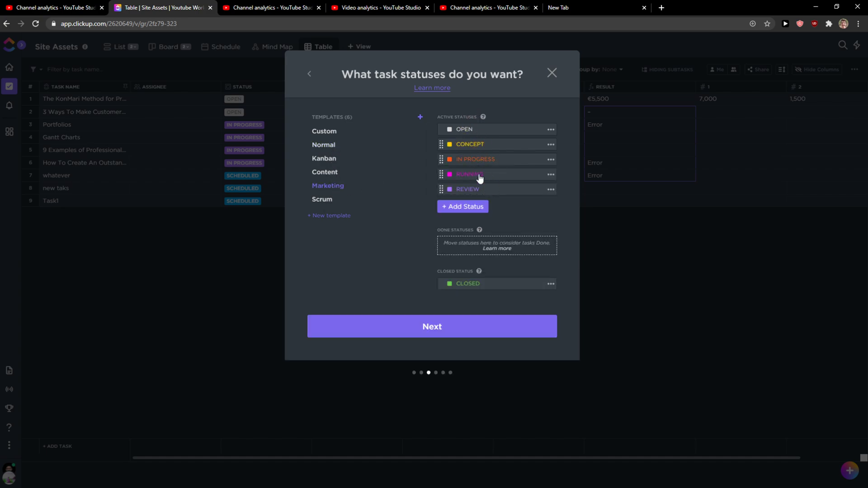
{"action": "left_click", "coordinate": [322, 192]}
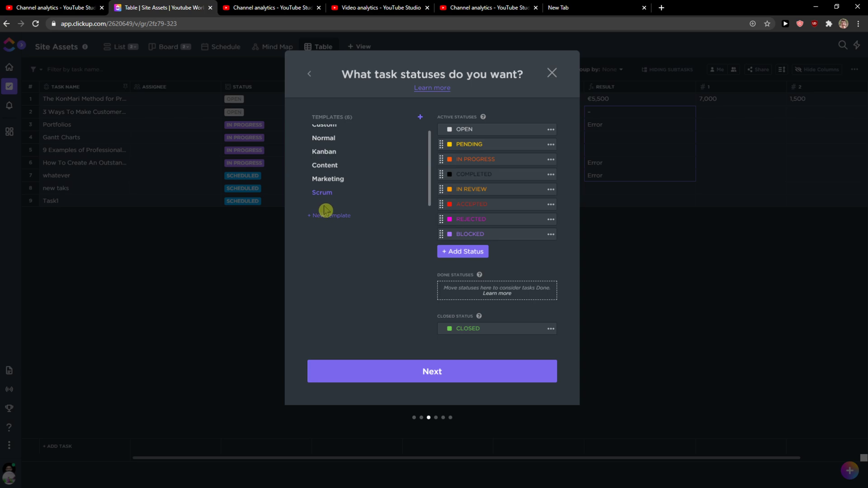
{"action": "left_click", "coordinate": [324, 131]}
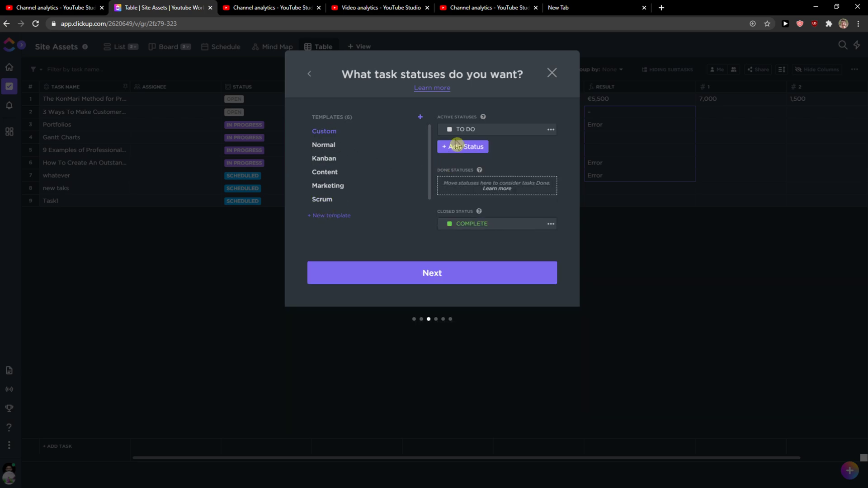
Try adding custom statuses IN PROGRESS (pink), SCHEDULED and DONE with colours
{"action": "left_click", "coordinate": [463, 146]}
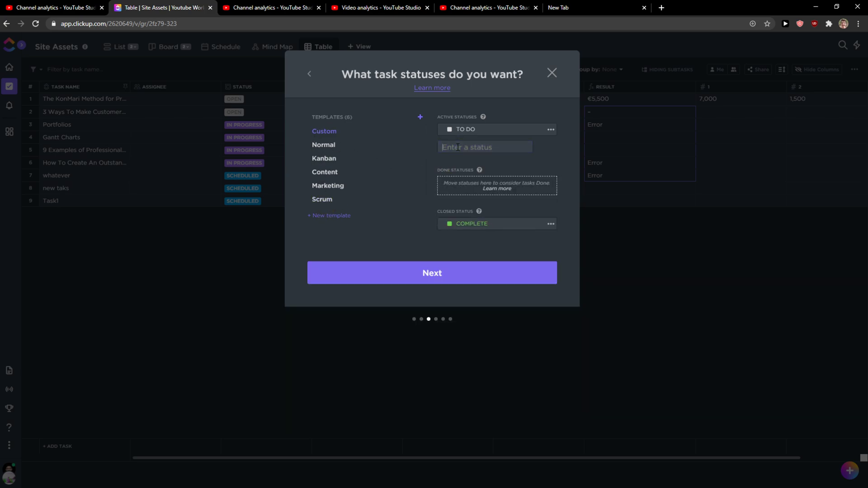
{"action": "type", "text": "IN PROGRESS"}
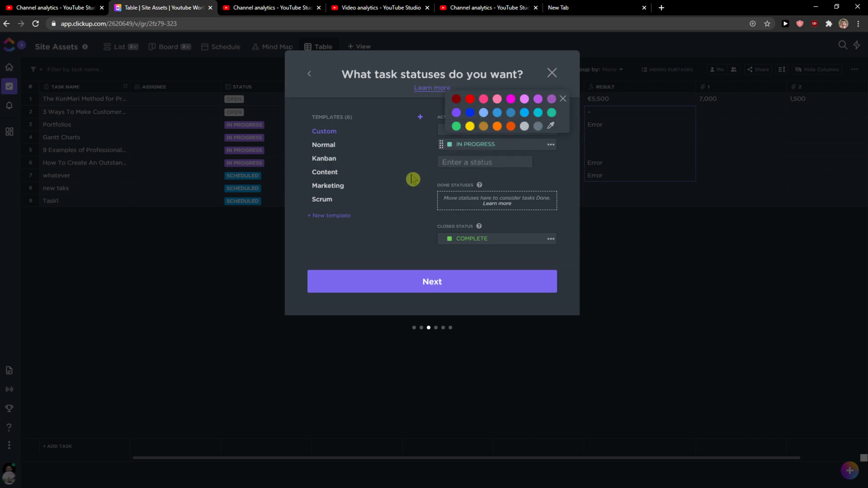
{"action": "left_click", "coordinate": [510, 100]}
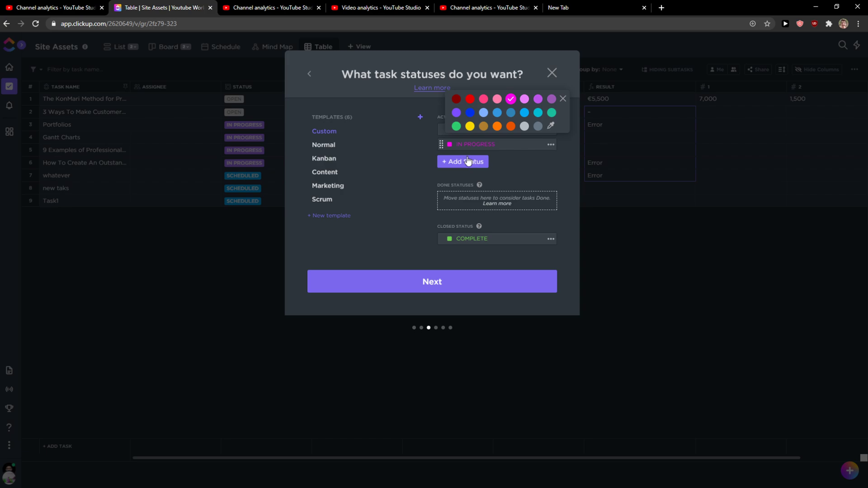
{"action": "left_click", "coordinate": [462, 162]}
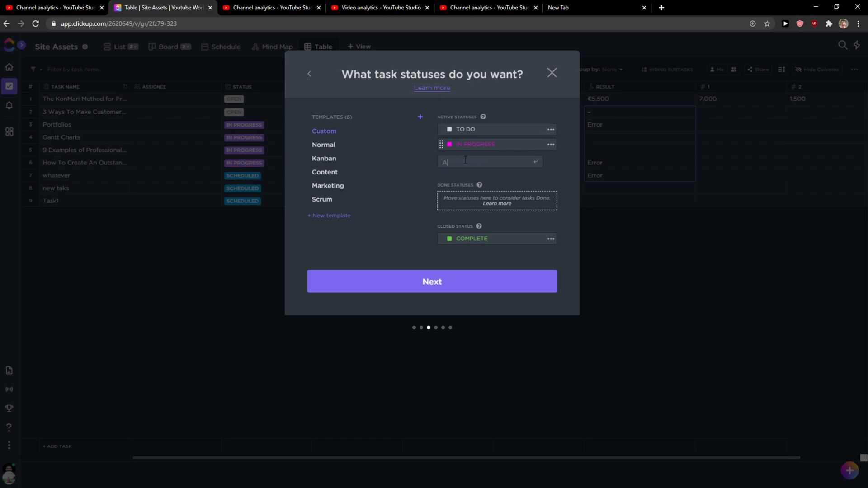
{"action": "type", "text": "SCHEDULED"}
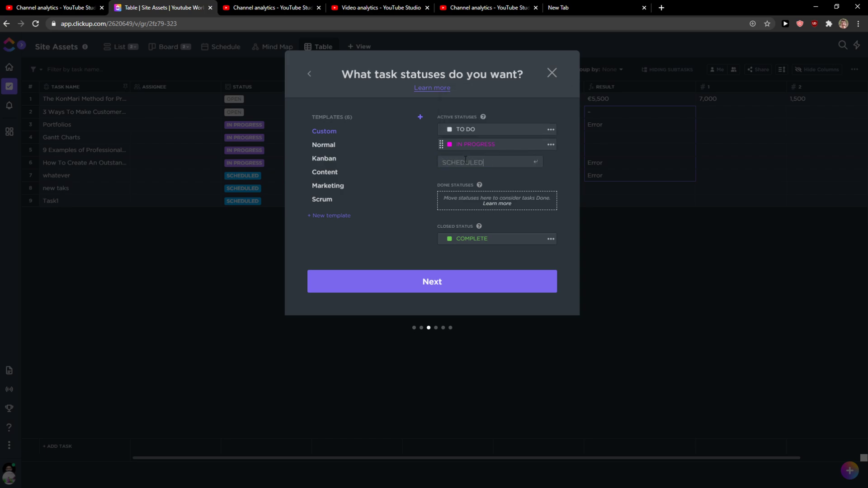
{"action": "left_click", "coordinate": [450, 144]}
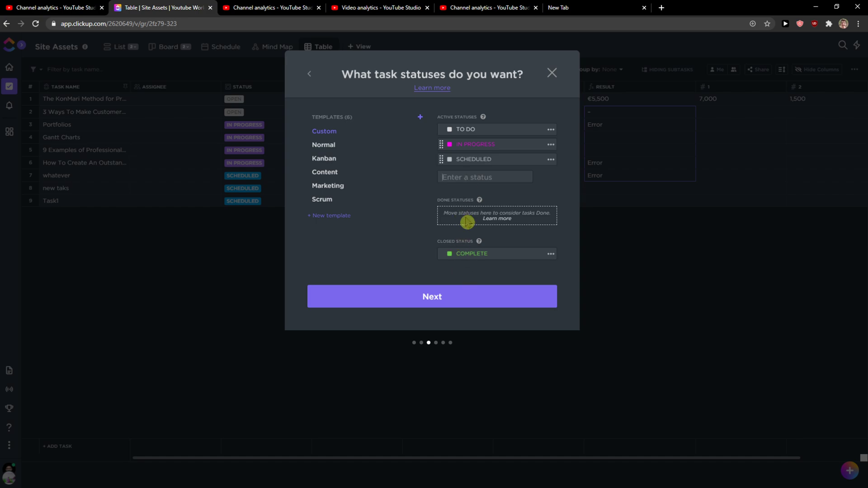
{"action": "type", "text": "DONE"}
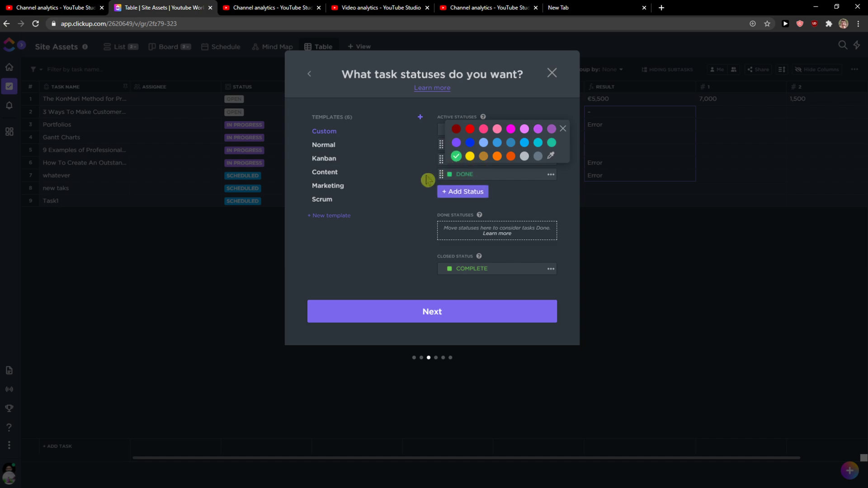
{"action": "left_click", "coordinate": [563, 128]}
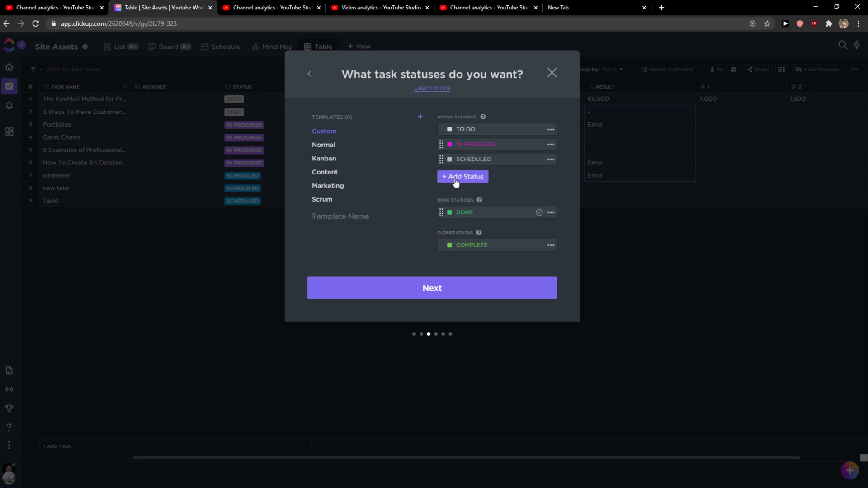
Preview the Kanban status set, return to Custom with TO DO and COMPLETE, and continue
{"action": "left_click", "coordinate": [324, 159]}
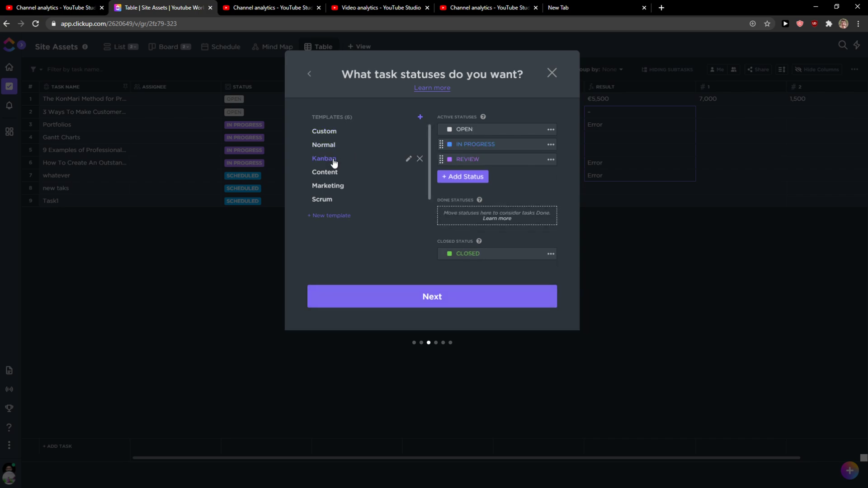
{"action": "left_click", "coordinate": [324, 131]}
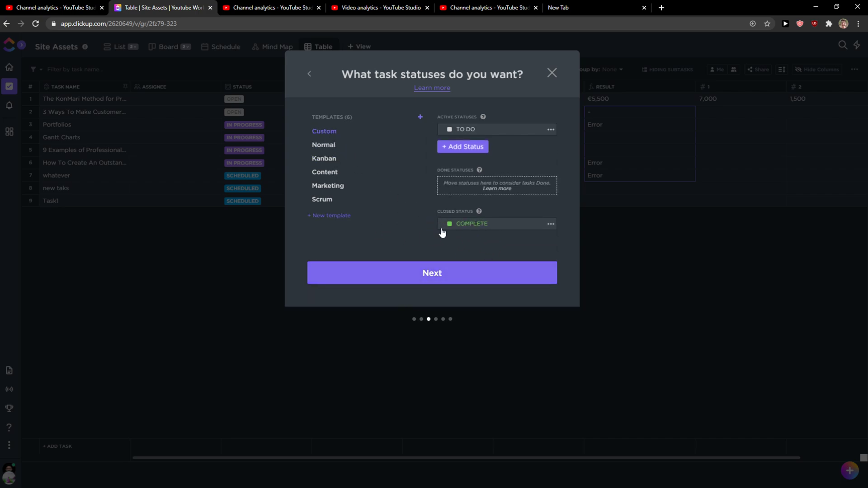
{"action": "left_click", "coordinate": [431, 272]}
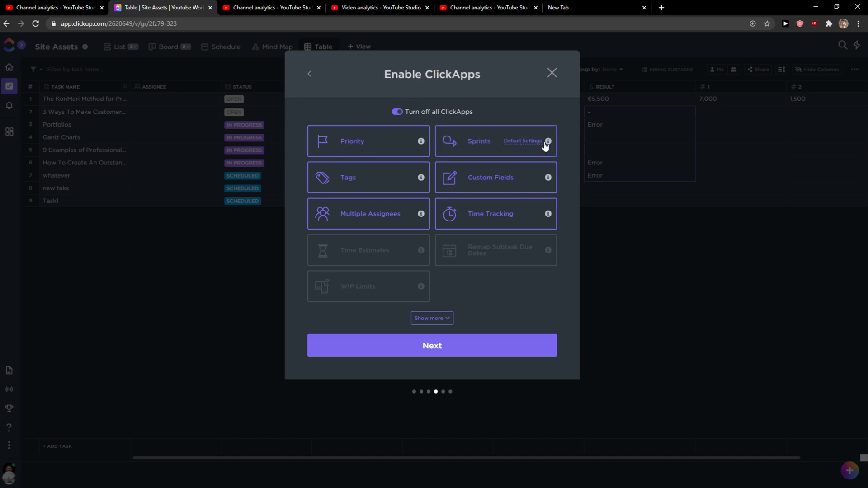
{"action": "mouse_move", "coordinate": [548, 142]}
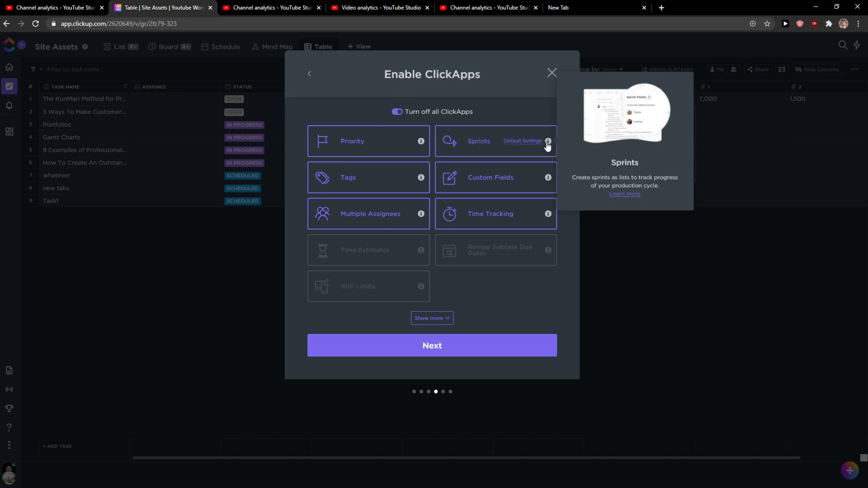
Turn Sprints off and Time Estimates and Milestones on in ClickApps, then continue
{"action": "left_click", "coordinate": [495, 141]}
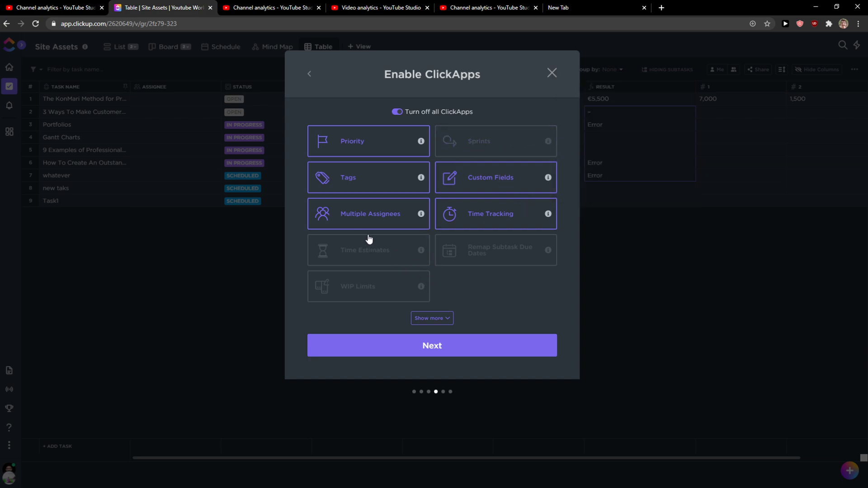
{"action": "left_click", "coordinate": [368, 250]}
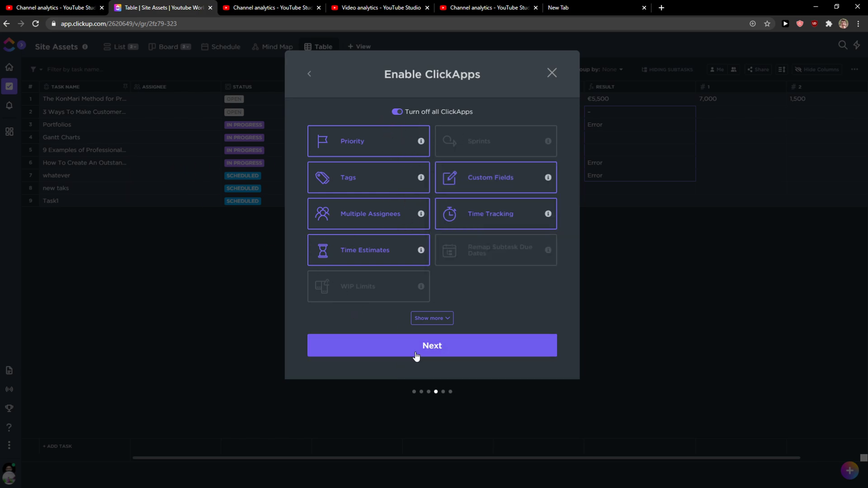
{"action": "left_click", "coordinate": [431, 317]}
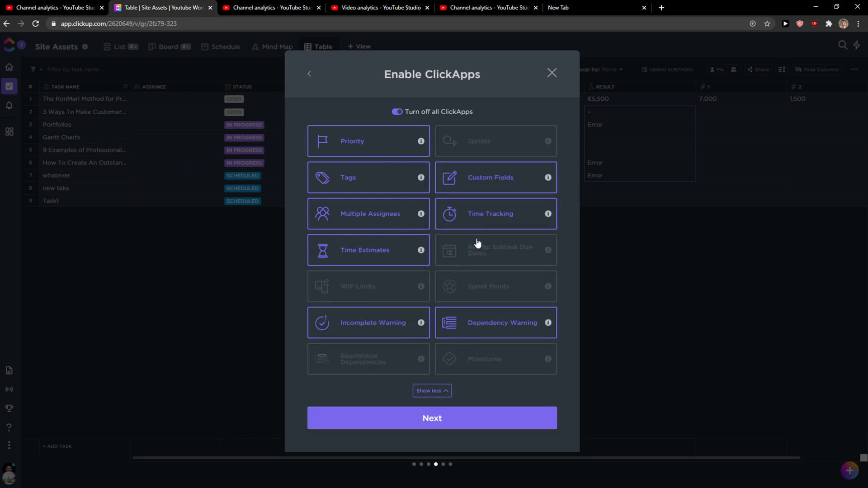
{"action": "left_click", "coordinate": [495, 359]}
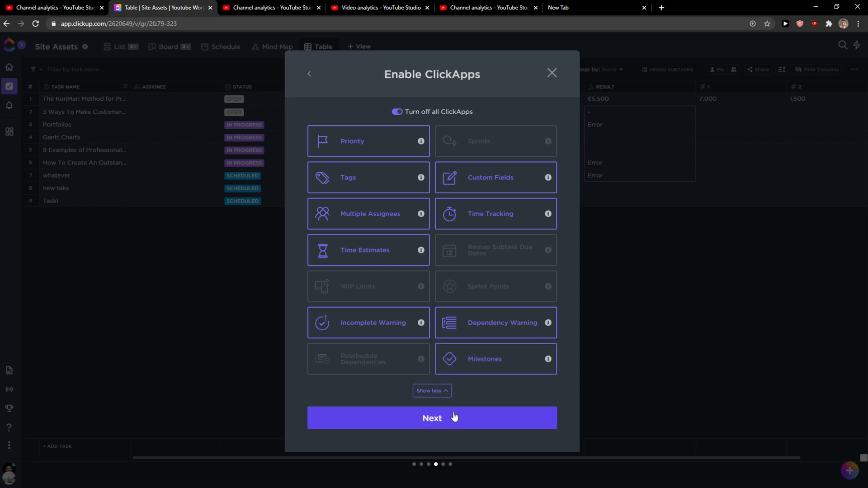
{"action": "left_click", "coordinate": [432, 418]}
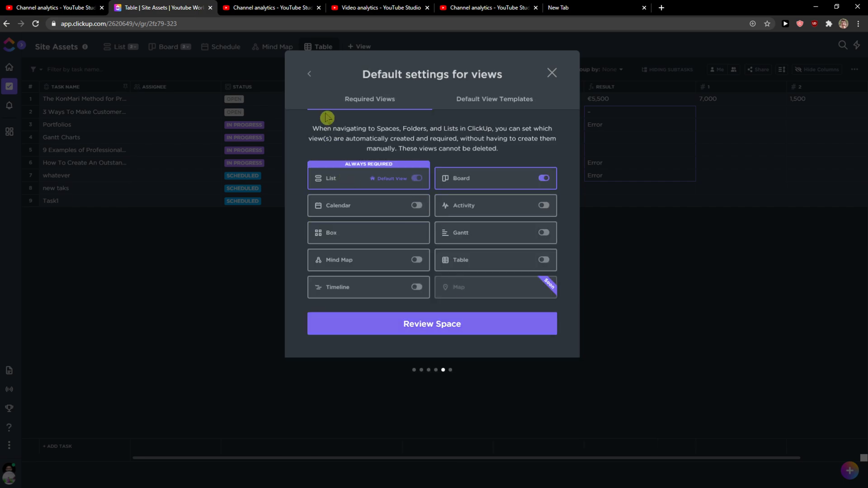
Make Table a required view alongside List and Board, then proceed to the space review
{"action": "left_click_drag", "start_coordinate": [326, 118], "coordinate": [503, 152]}
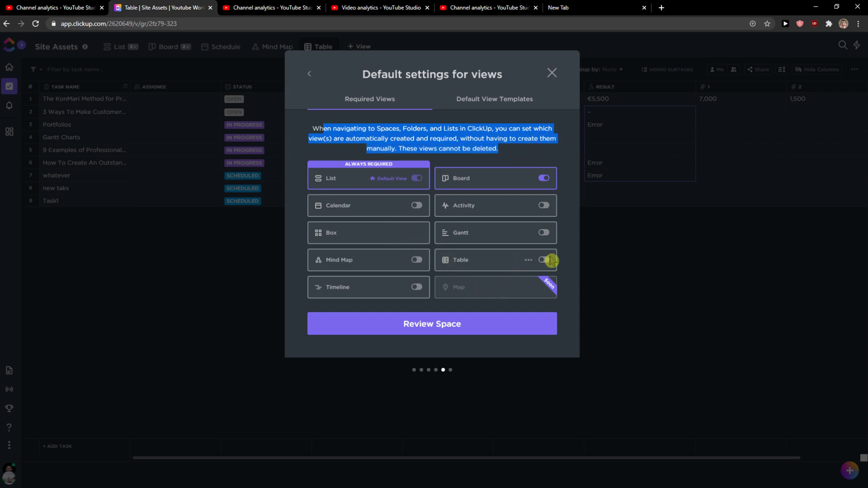
{"action": "left_click", "coordinate": [544, 260]}
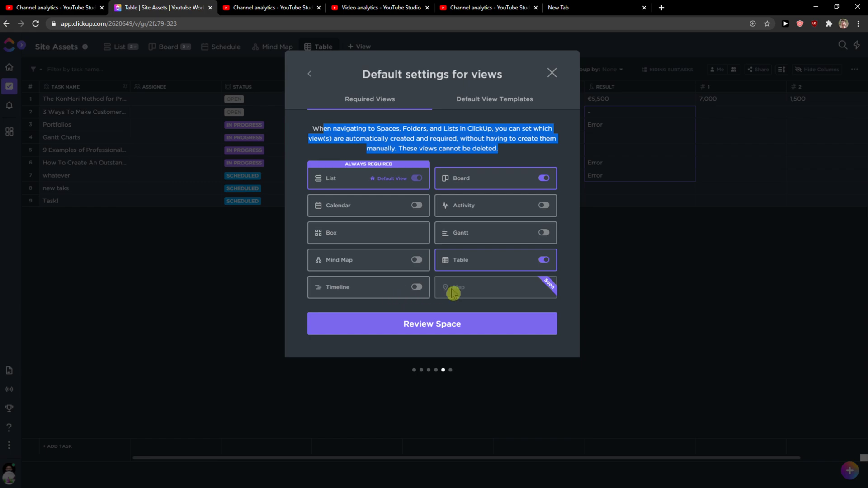
{"action": "left_click", "coordinate": [431, 324]}
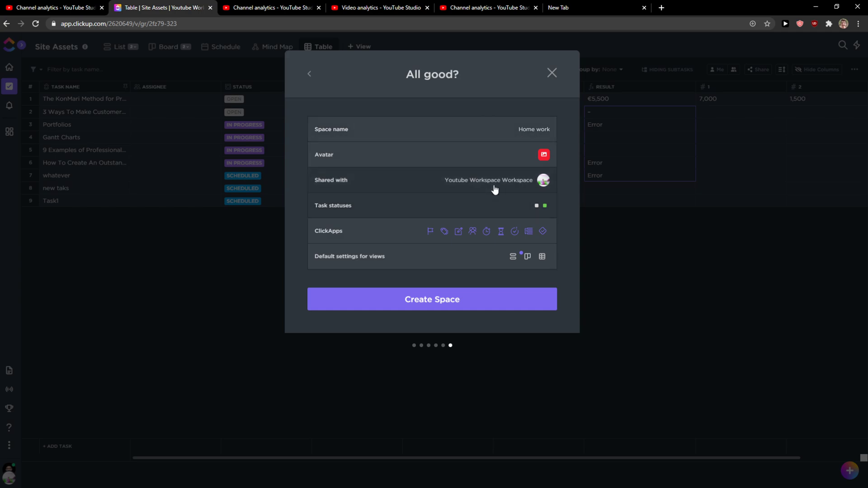
{"action": "mouse_move", "coordinate": [547, 287]}
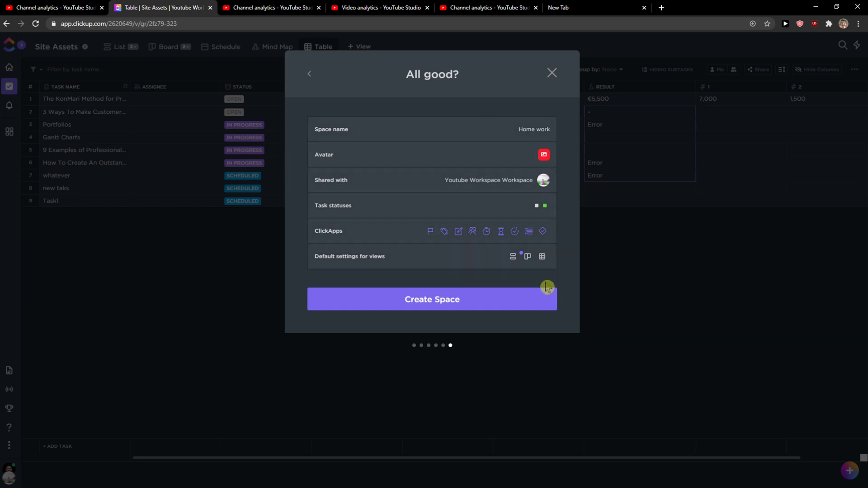
Create the Home work space from the reviewed summary
{"action": "left_click", "coordinate": [432, 299]}
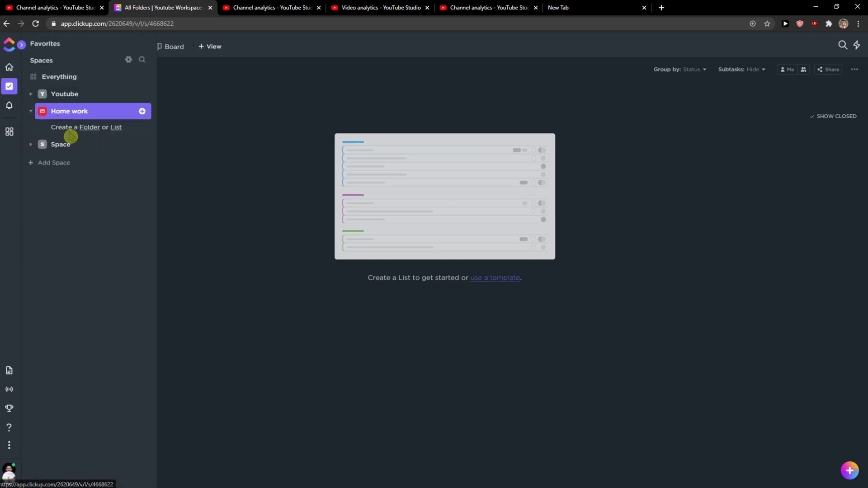
{"action": "mouse_move", "coordinate": [142, 111]}
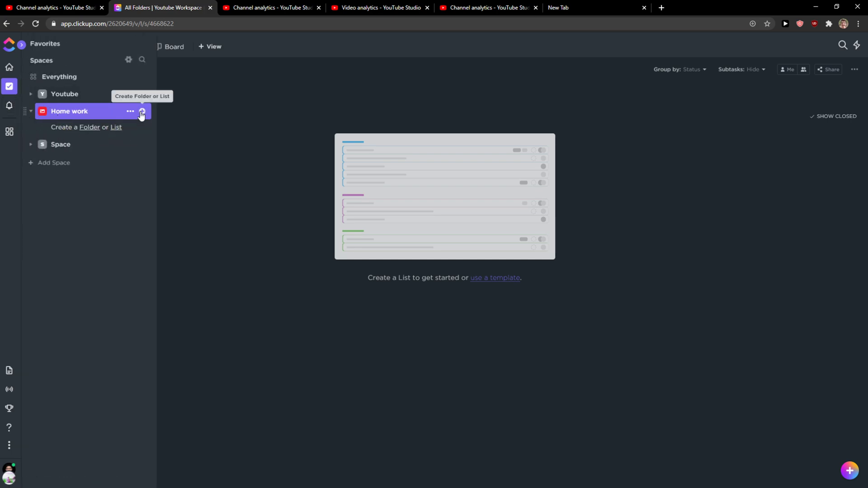
Create a 'Living room' folder inside Home work and enter it
{"action": "left_click", "coordinate": [141, 111]}
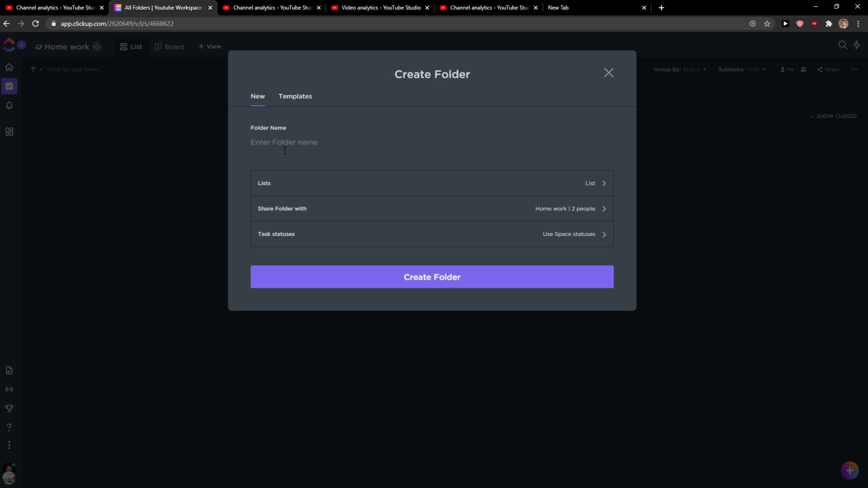
{"action": "type", "text": "L"}
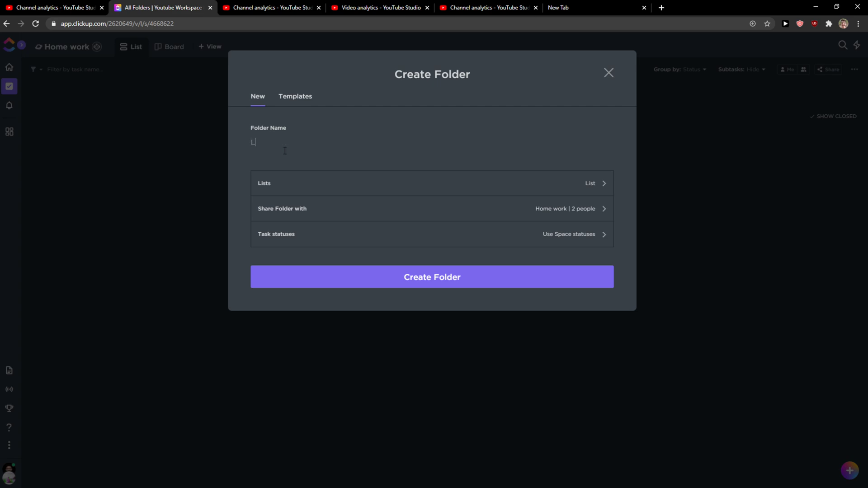
{"action": "type", "text": "iving room"}
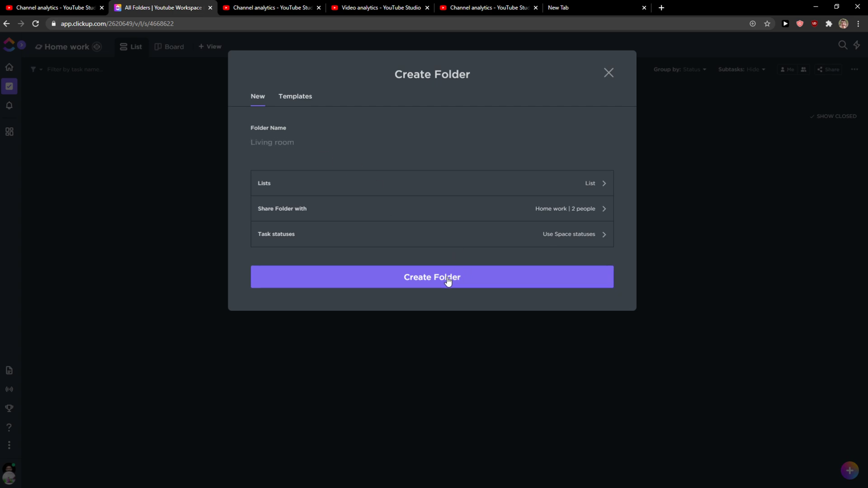
{"action": "left_click", "coordinate": [432, 277]}
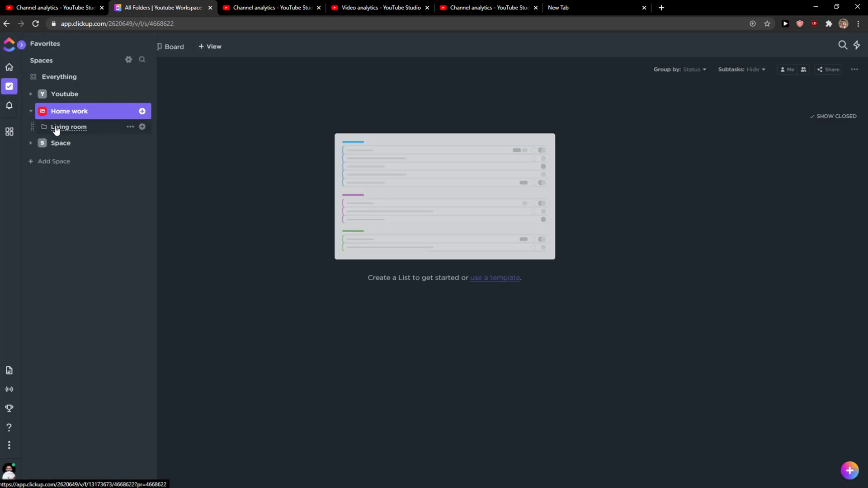
{"action": "left_click", "coordinate": [69, 127]}
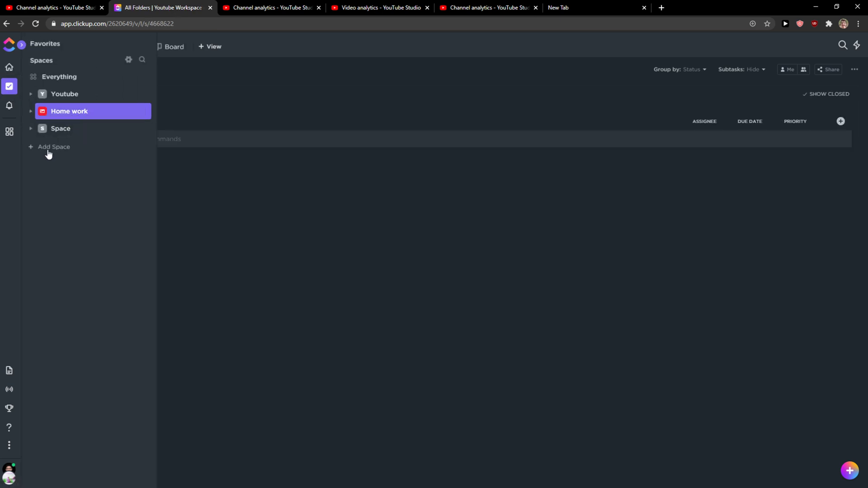
{"action": "mouse_move", "coordinate": [9, 105]}
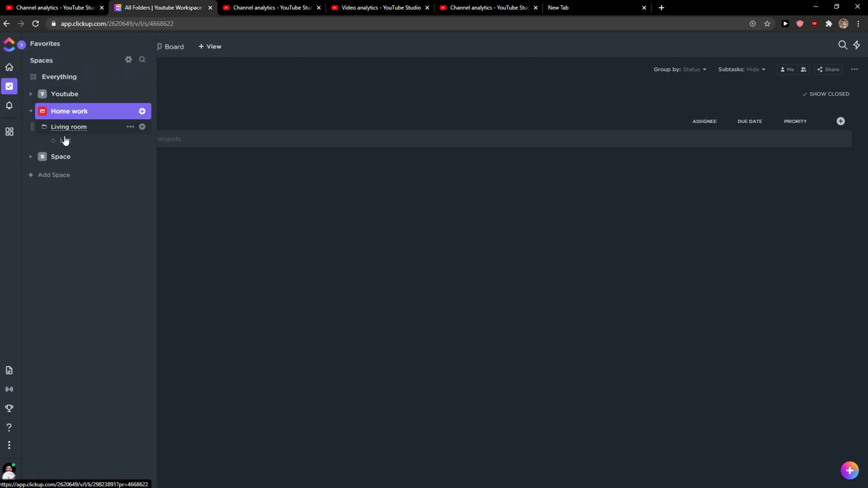
Bring up the template gallery from Home work's creation options
{"action": "left_click", "coordinate": [143, 111]}
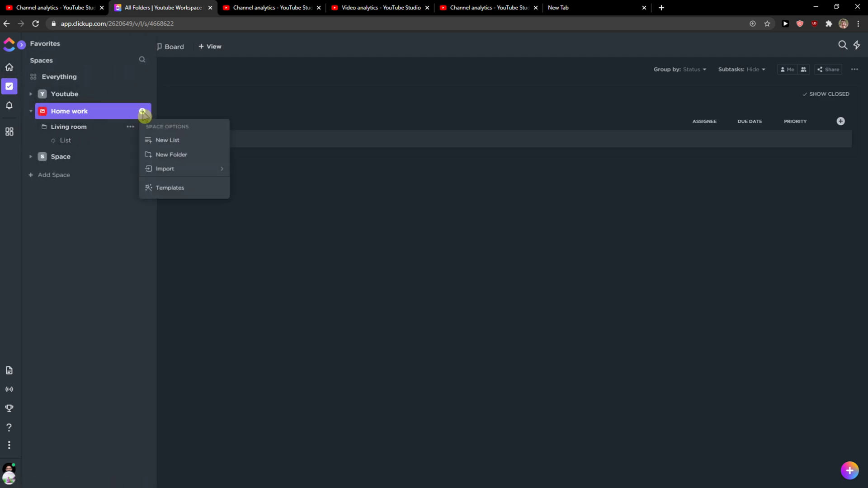
{"action": "left_click", "coordinate": [170, 189]}
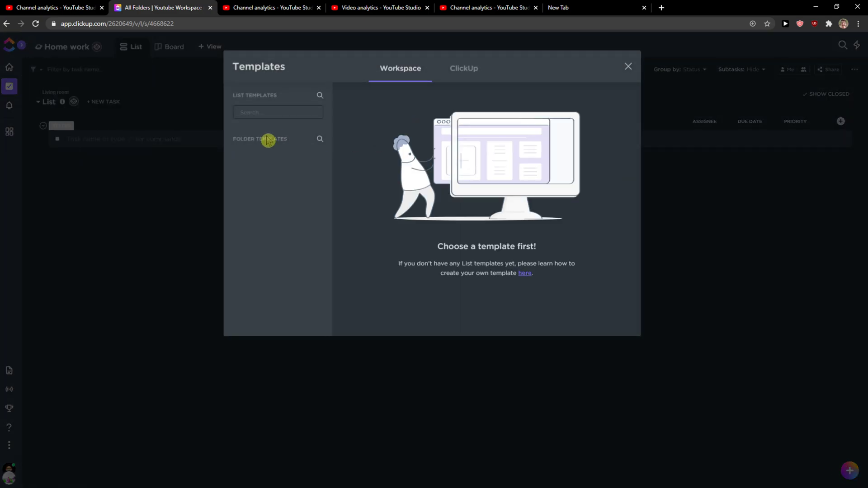
Browse ClickUp's Personal templates, leave without applying one, and show the list as a Board
{"action": "left_click", "coordinate": [463, 67]}
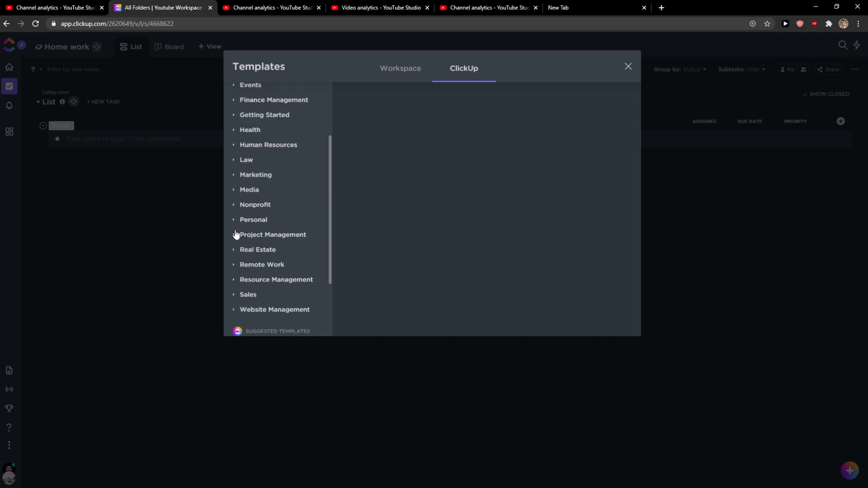
{"action": "left_click", "coordinate": [253, 219]}
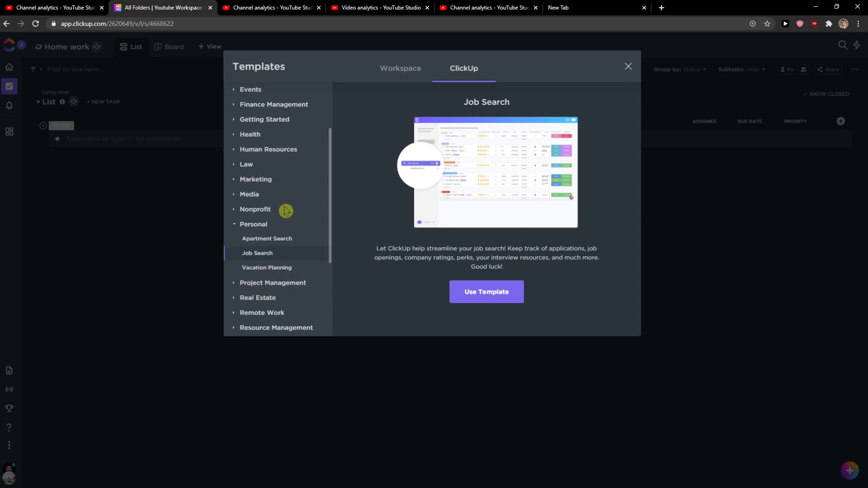
{"action": "left_click", "coordinate": [628, 66]}
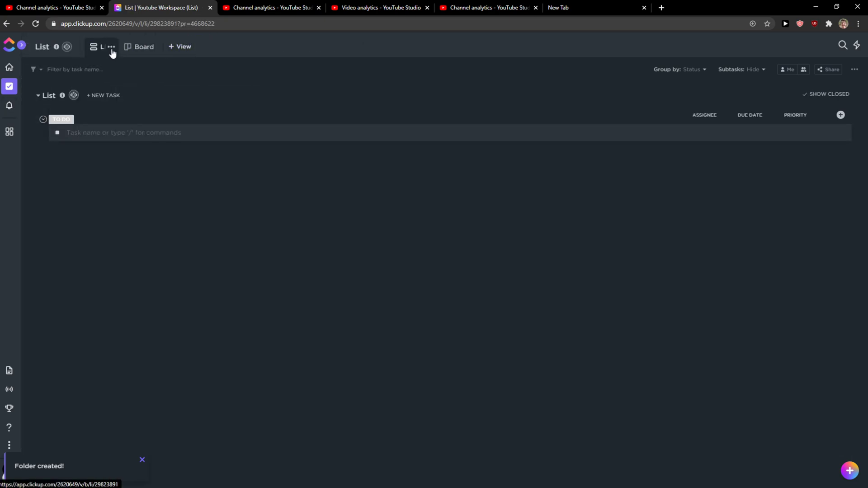
{"action": "left_click", "coordinate": [139, 47]}
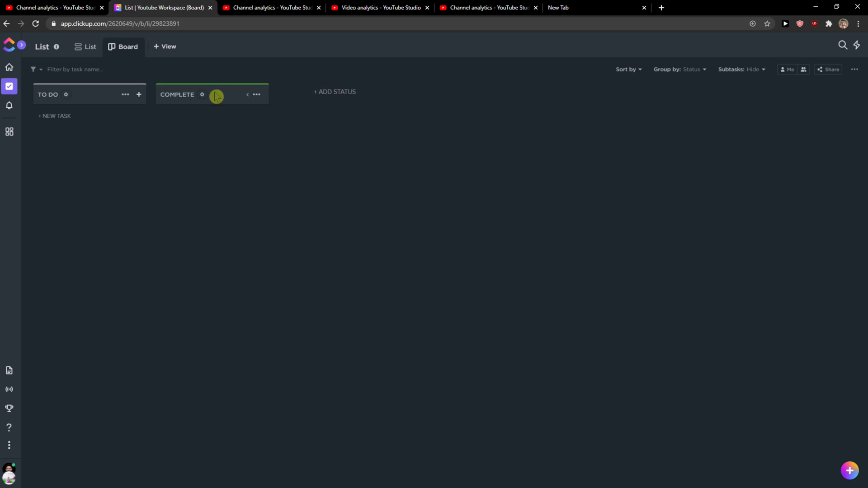